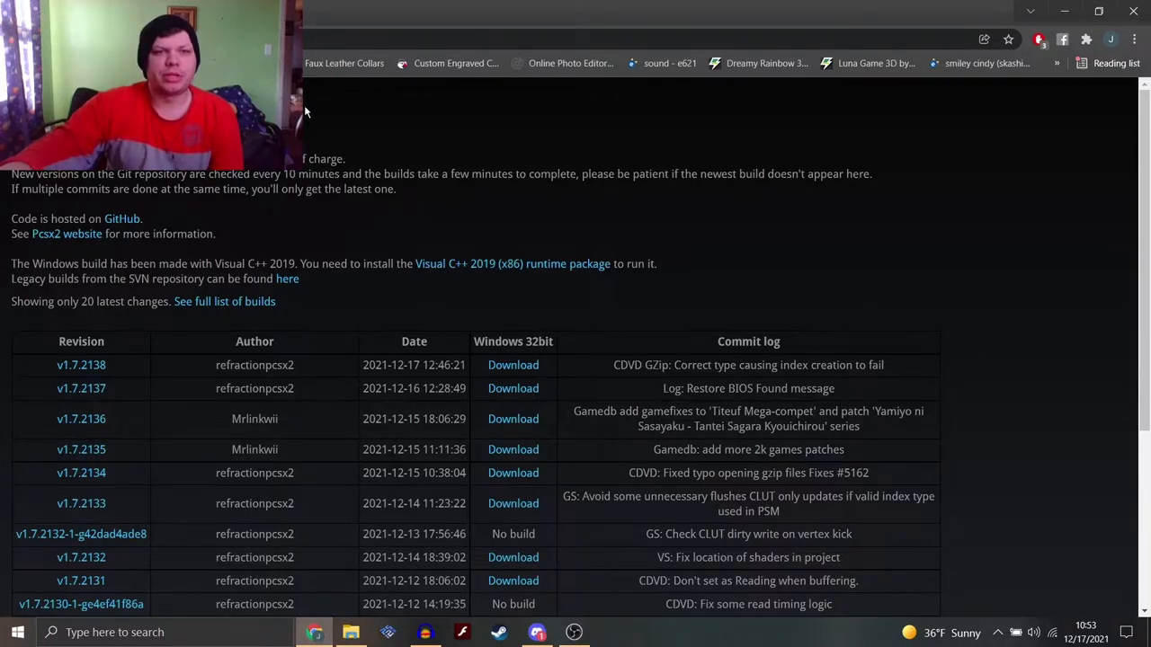
mouse_move(351, 133)
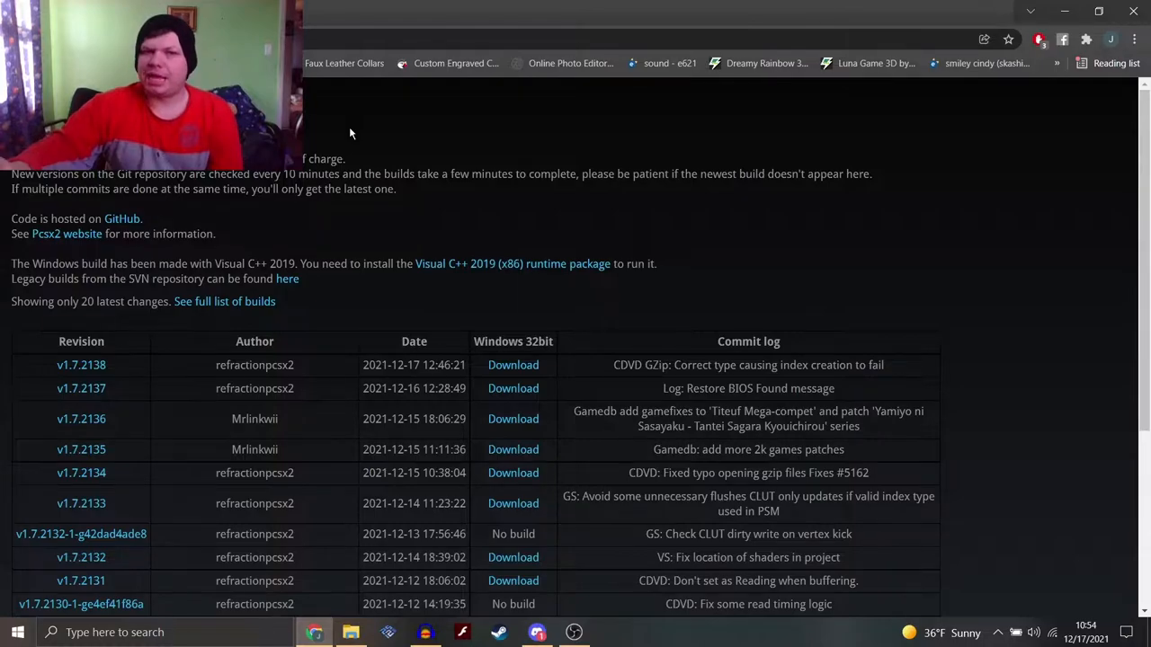
Step: Search Google for 'pcsx2 64 bit automated build' and open the buildbot build list result
scroll("down", 3)
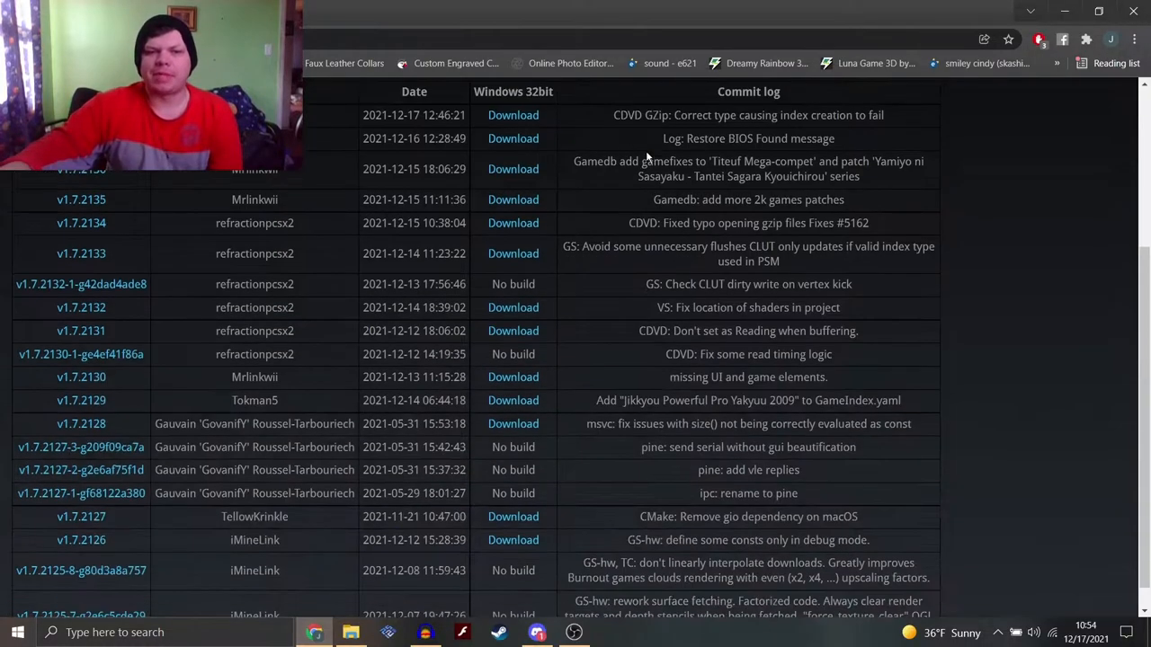
scroll("down", 3)
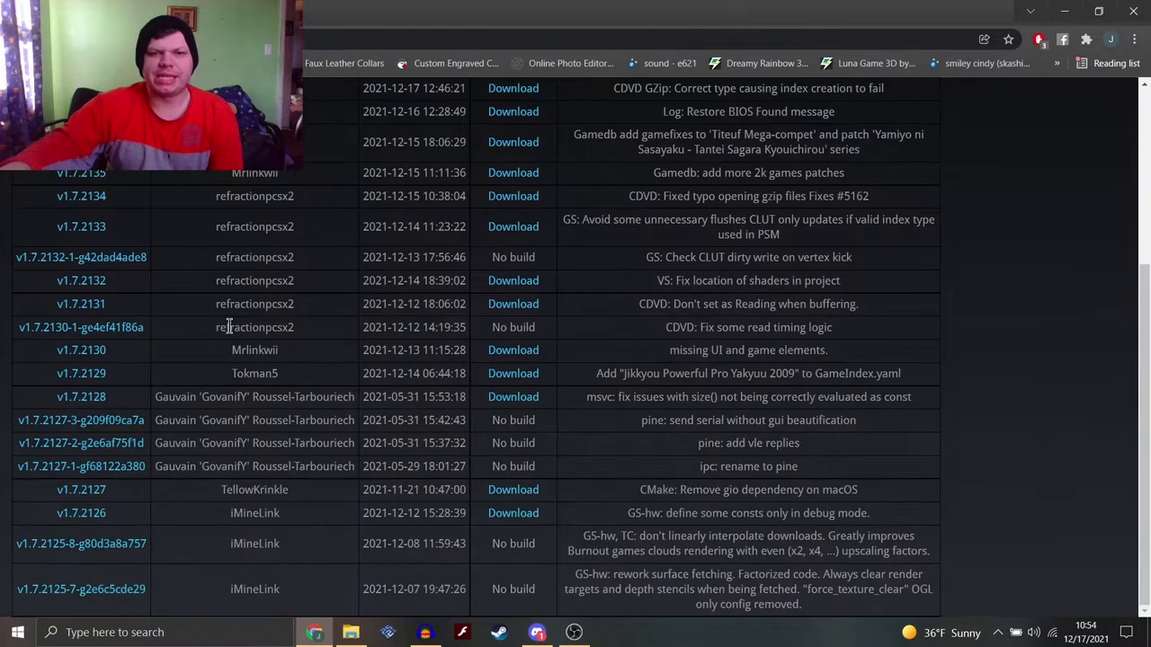
scroll("up", 3)
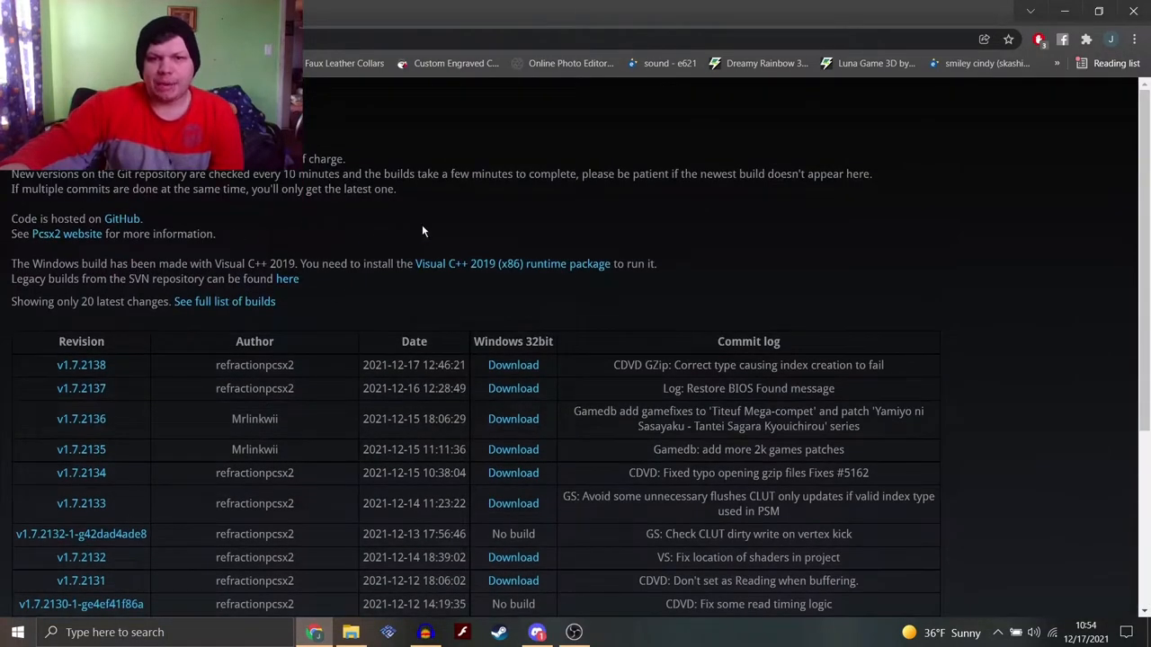
mouse_move(610, 322)
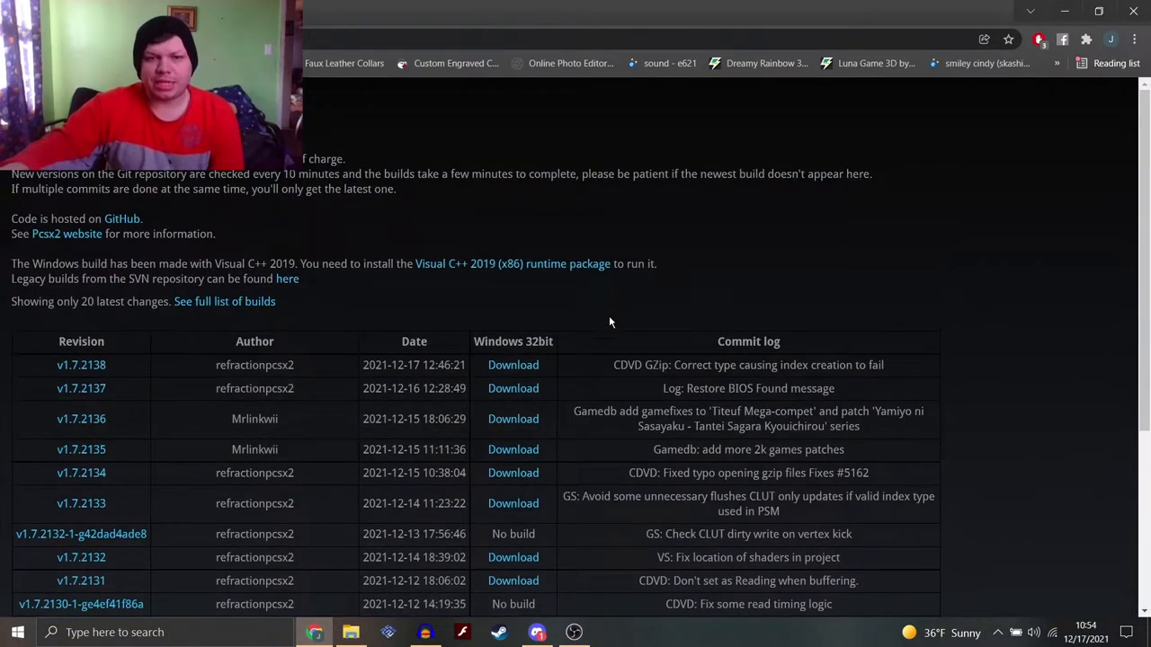
scroll("down", 3)
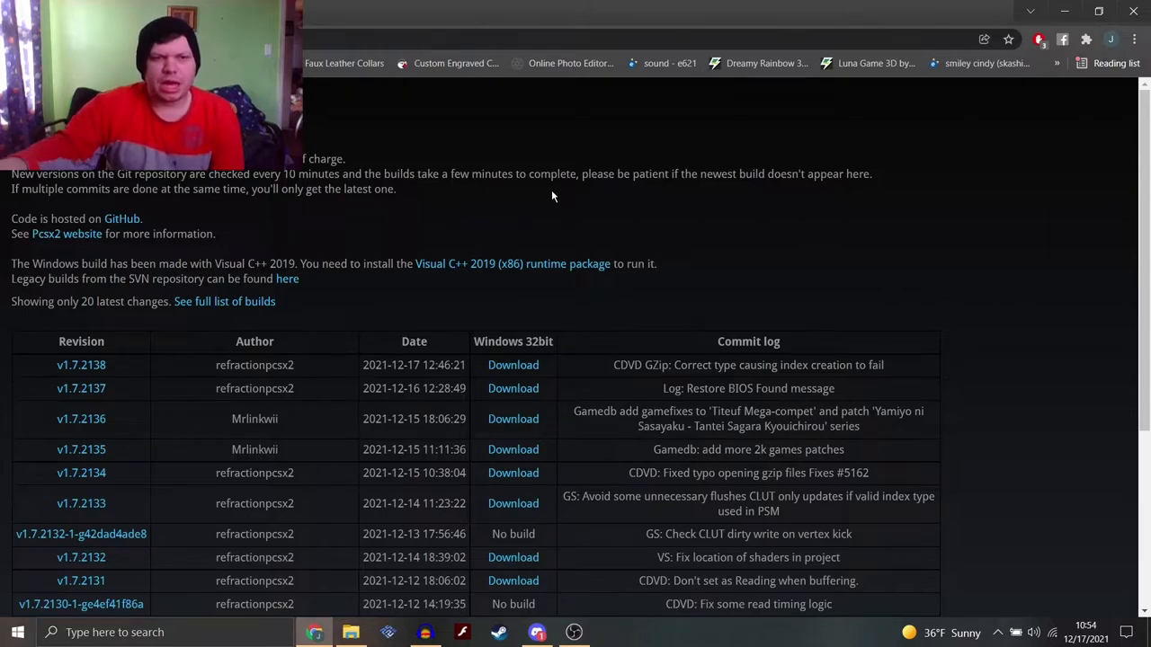
mouse_move(692, 166)
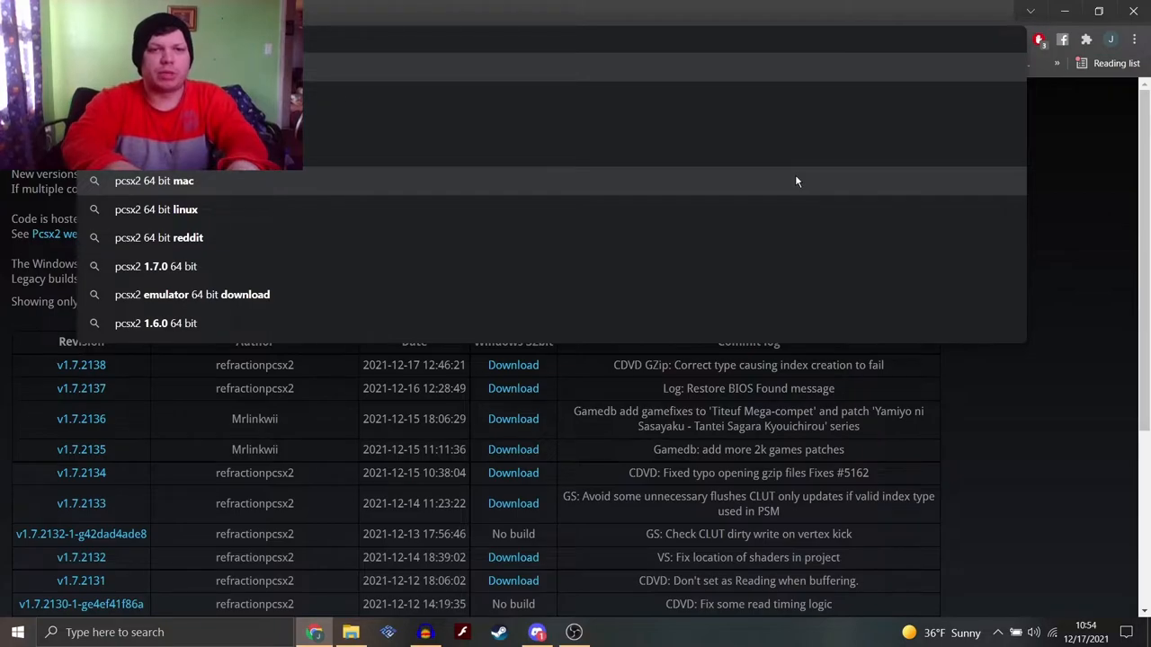
left_click(794, 180)
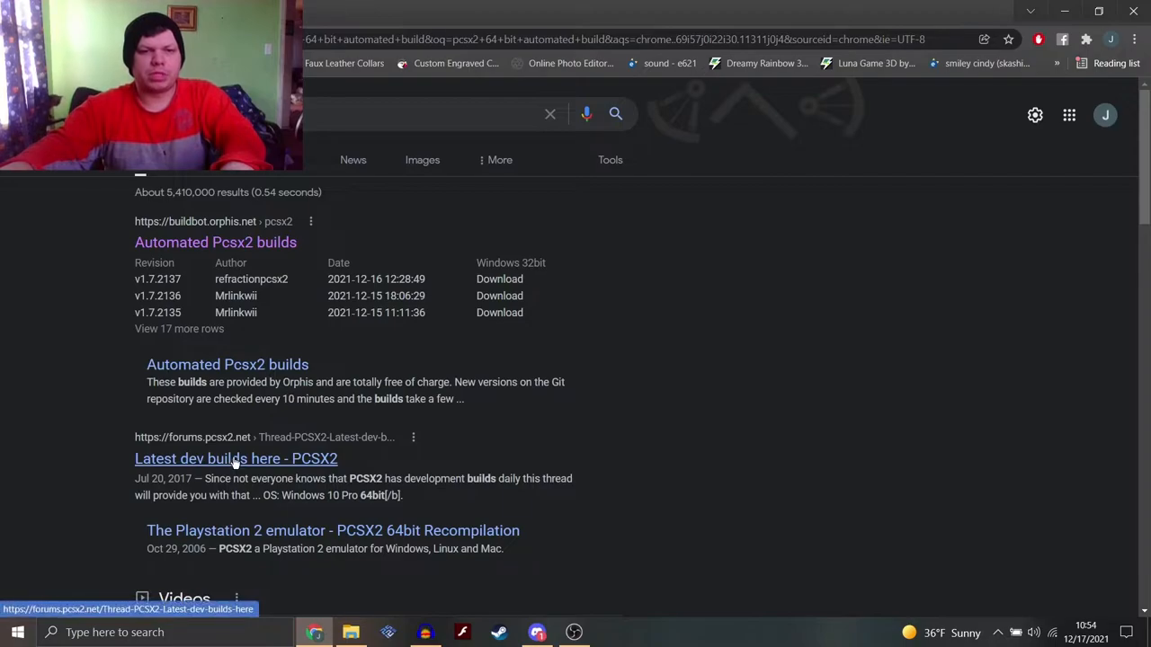
left_click(236, 458)
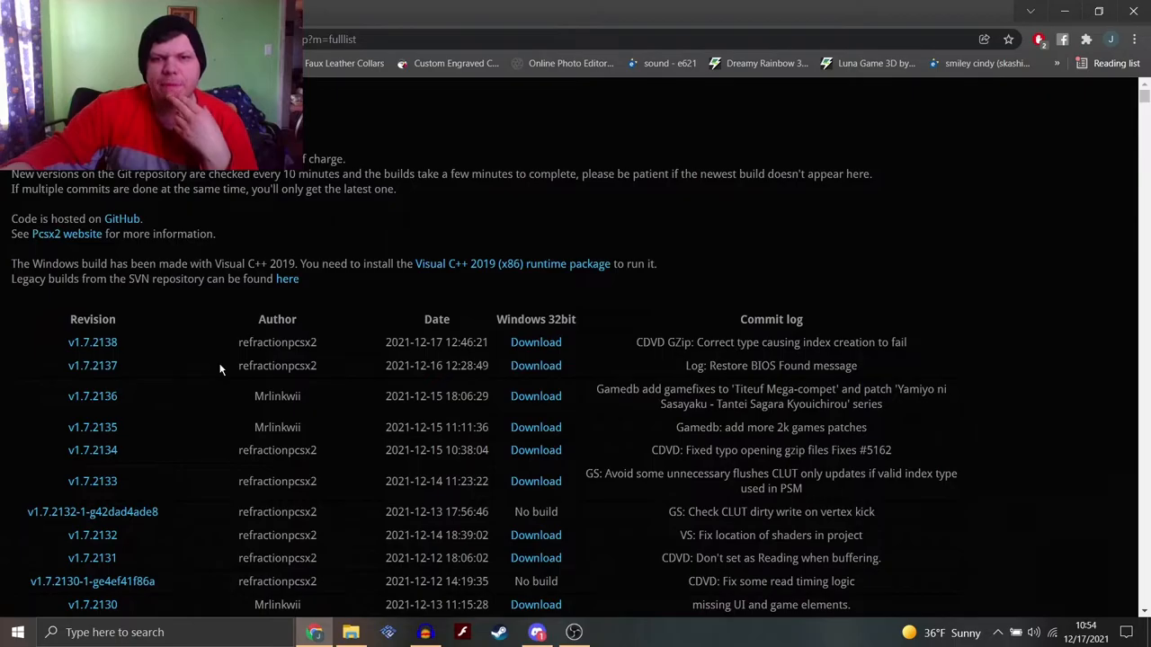
Step: Scroll the Orphis full build list, finding only Windows 32-bit downloads, then close Chrome
scroll("down", 3)
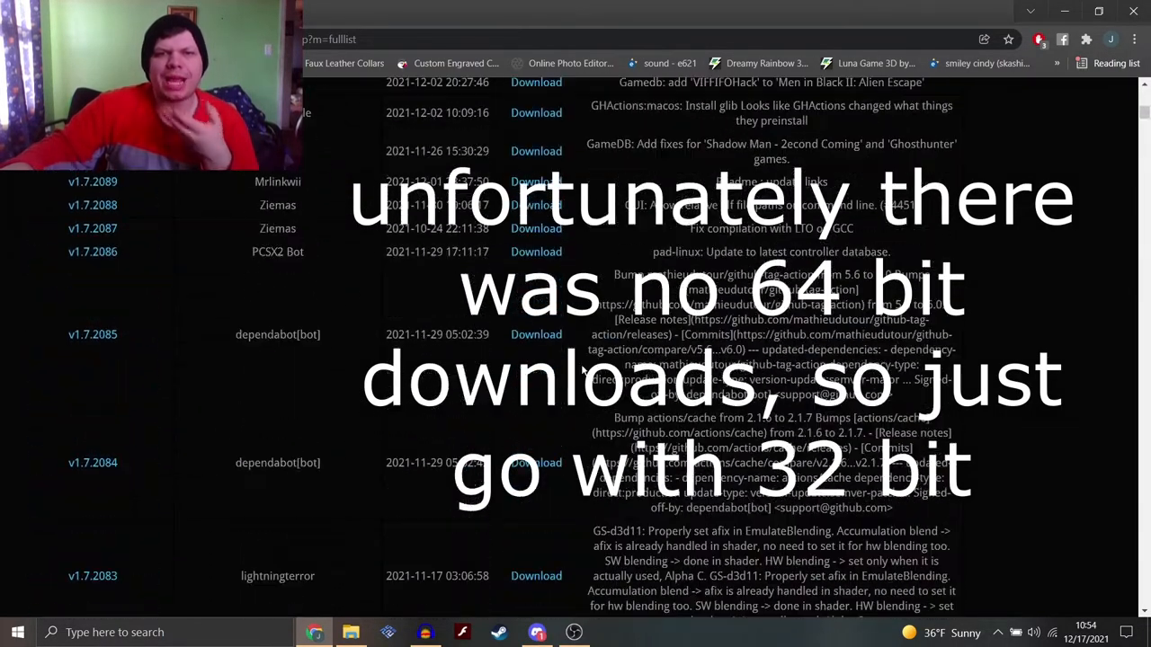
scroll("down", 3)
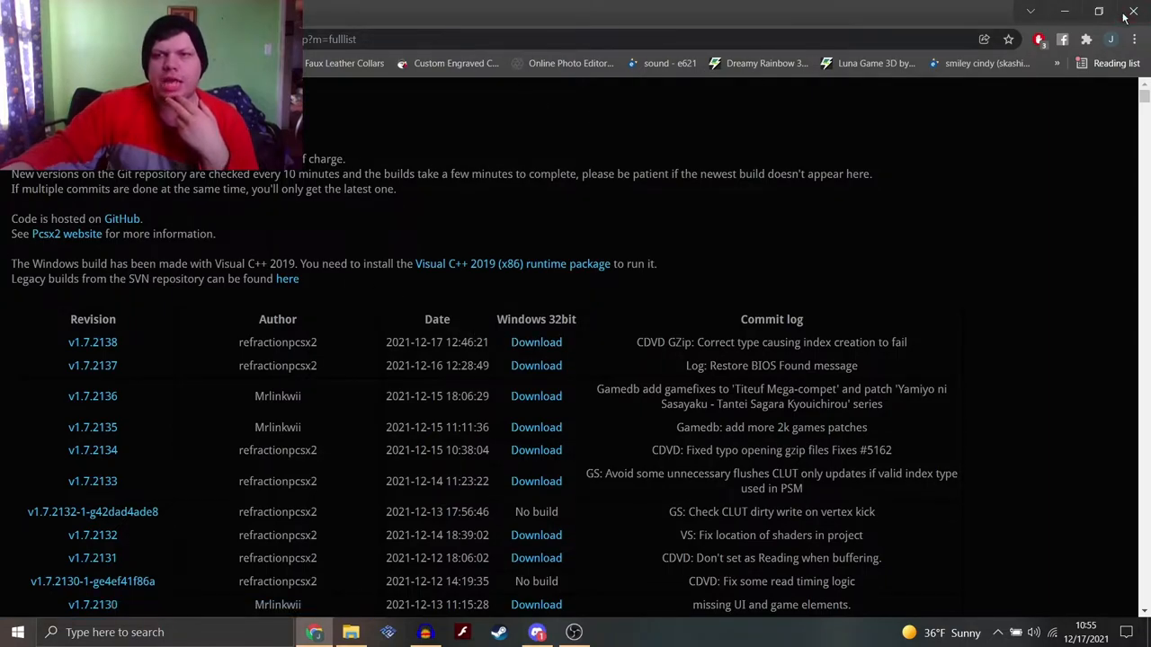
left_click(351, 632)
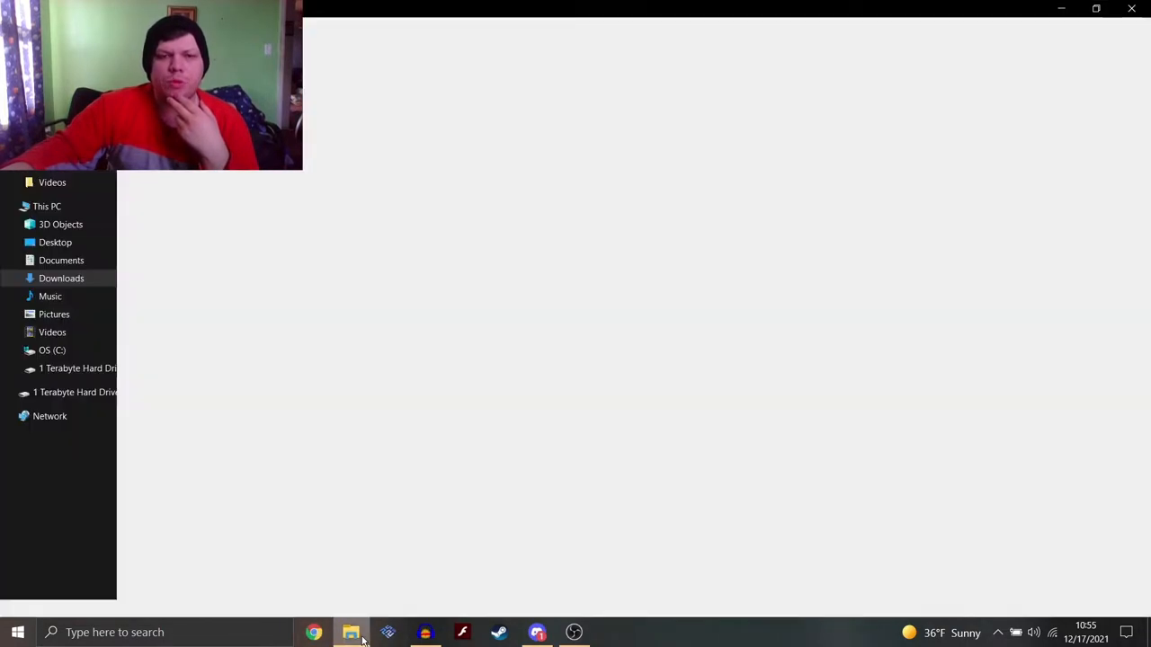
Step: Open the pcsx2-v1.7.0-dev folder in Downloads and run pcsx2.exe
left_click(351, 632)
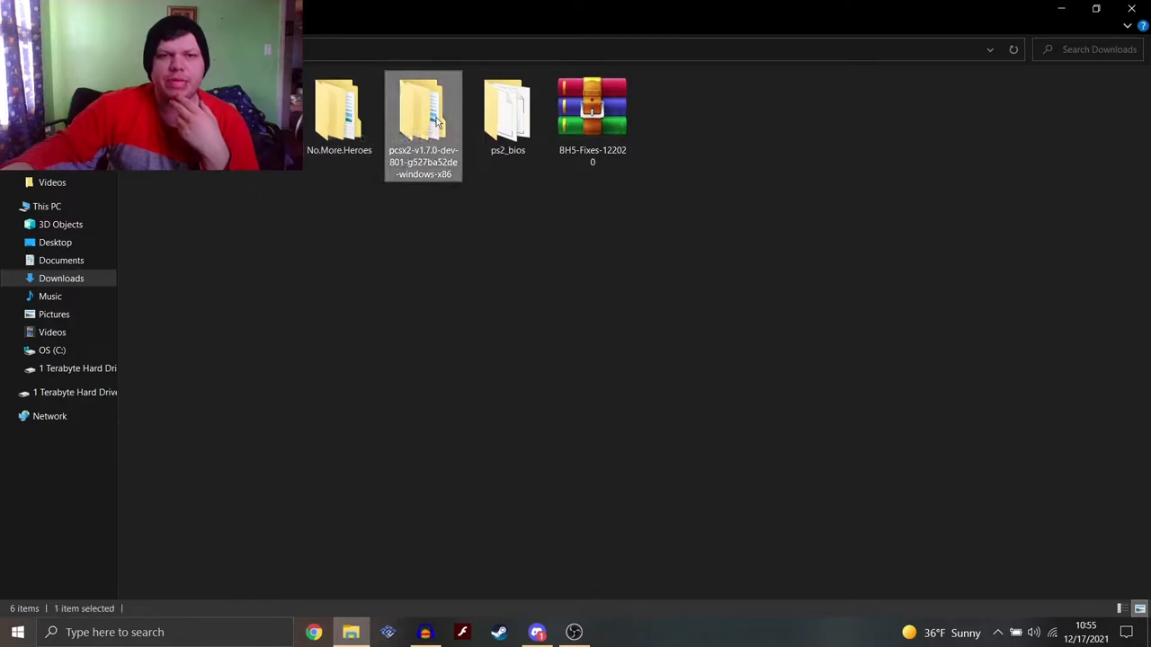
double_click(422, 112)
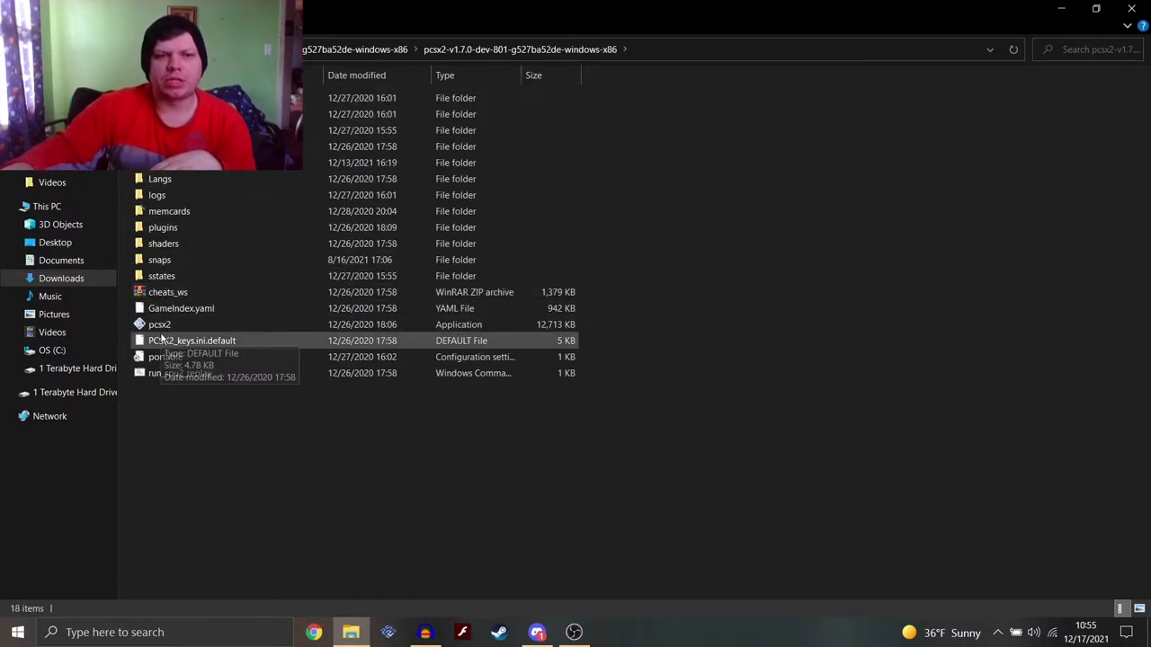
left_click(159, 325)
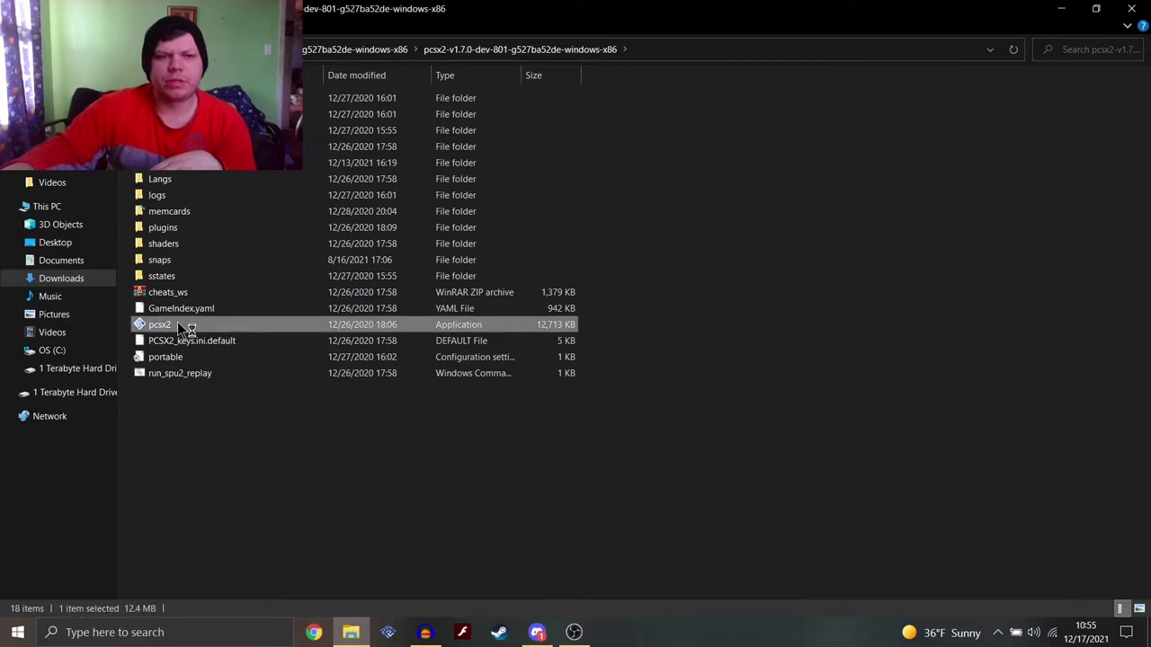
mouse_move(162, 325)
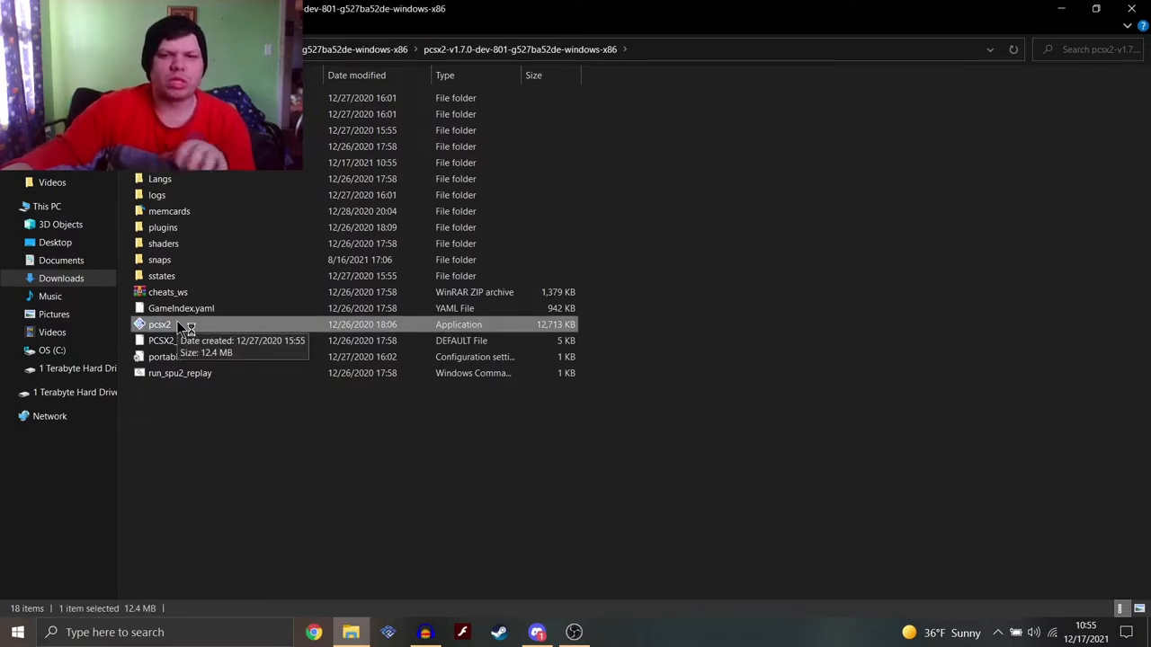
double_click(159, 325)
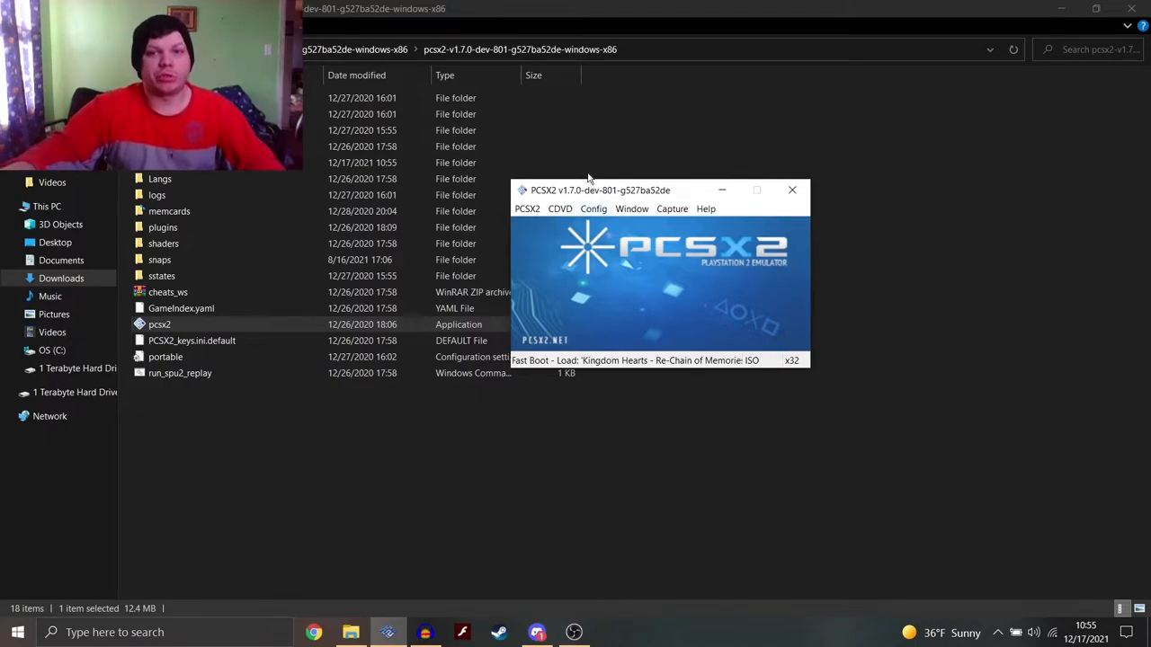
left_click(593, 208)
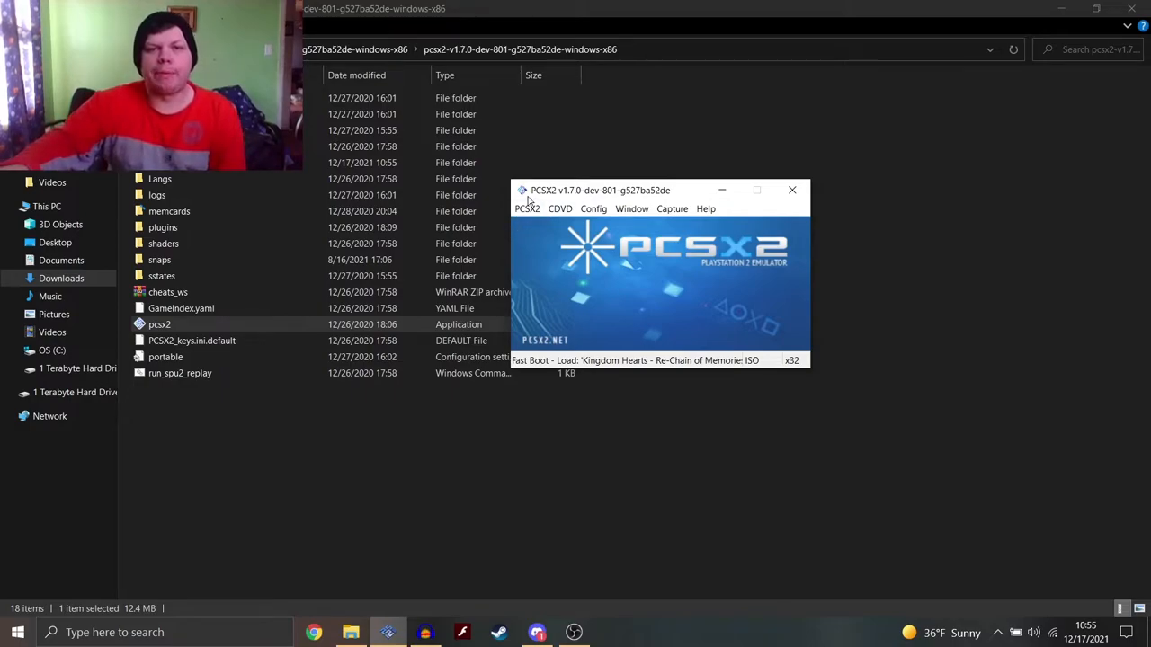
left_click(527, 209)
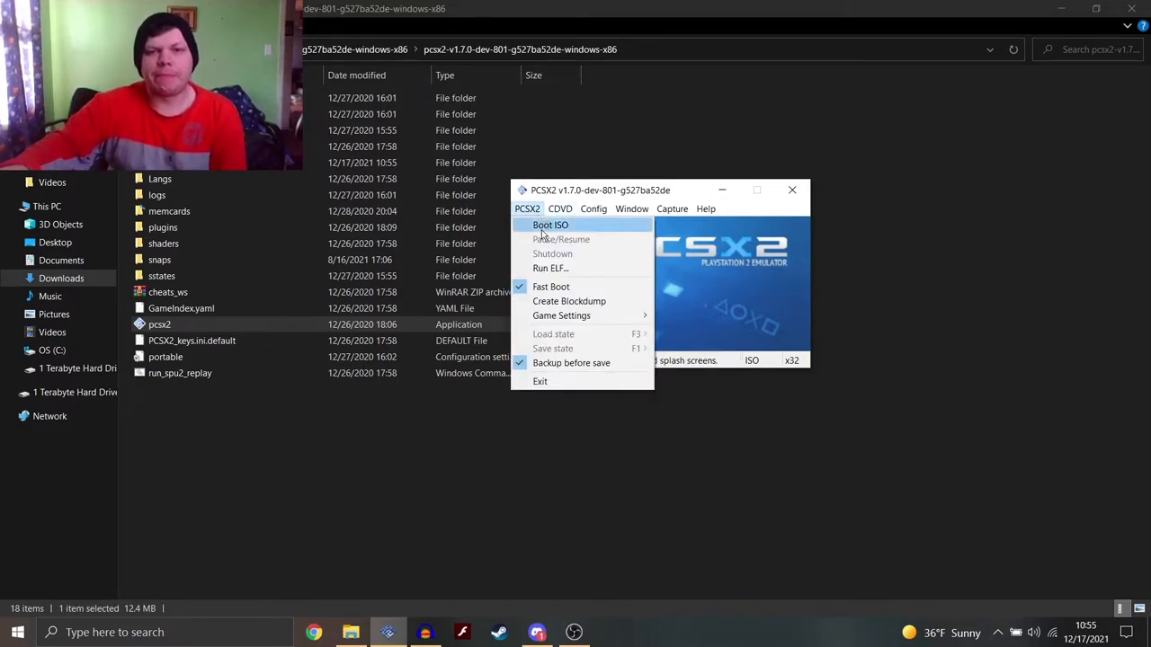
left_click(550, 225)
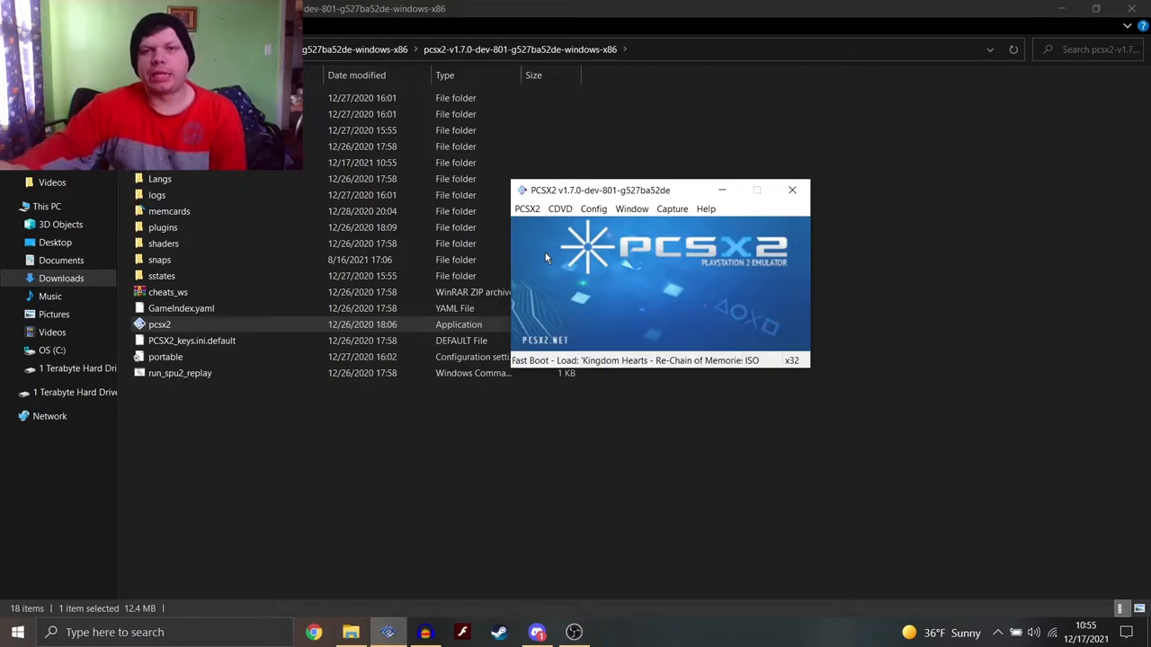